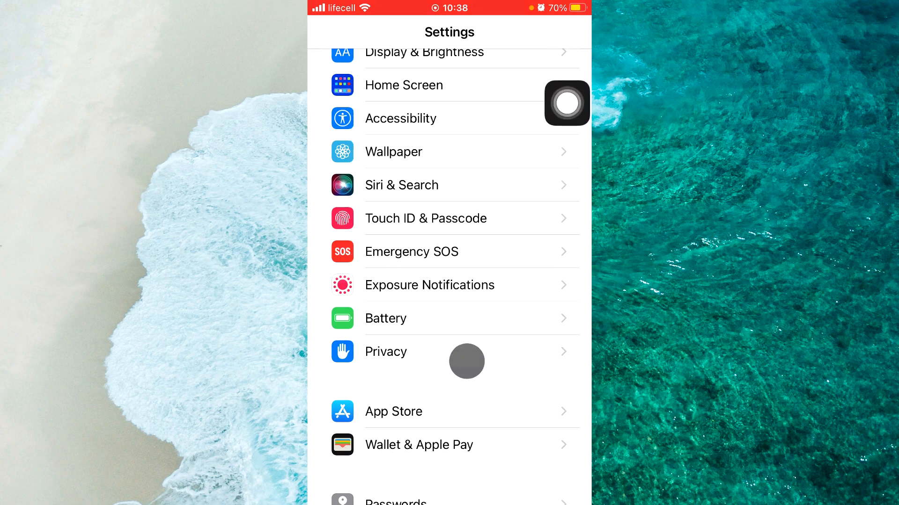
Step: Turn off Low Power Mode on the Battery page, keeping Battery Percentage on
click(385, 319)
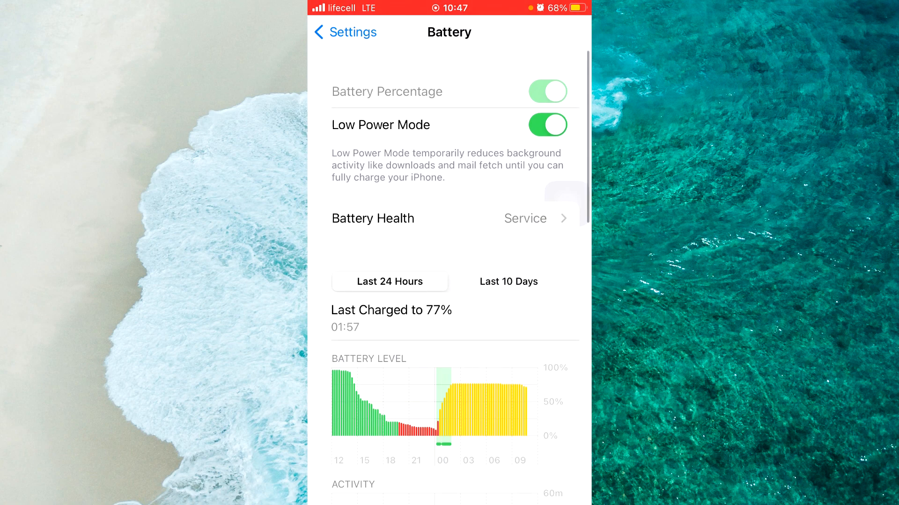
click(546, 125)
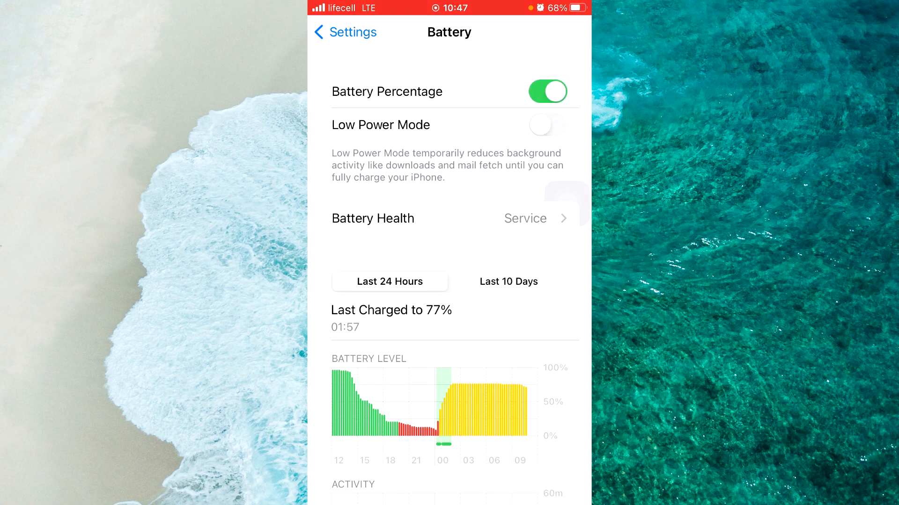